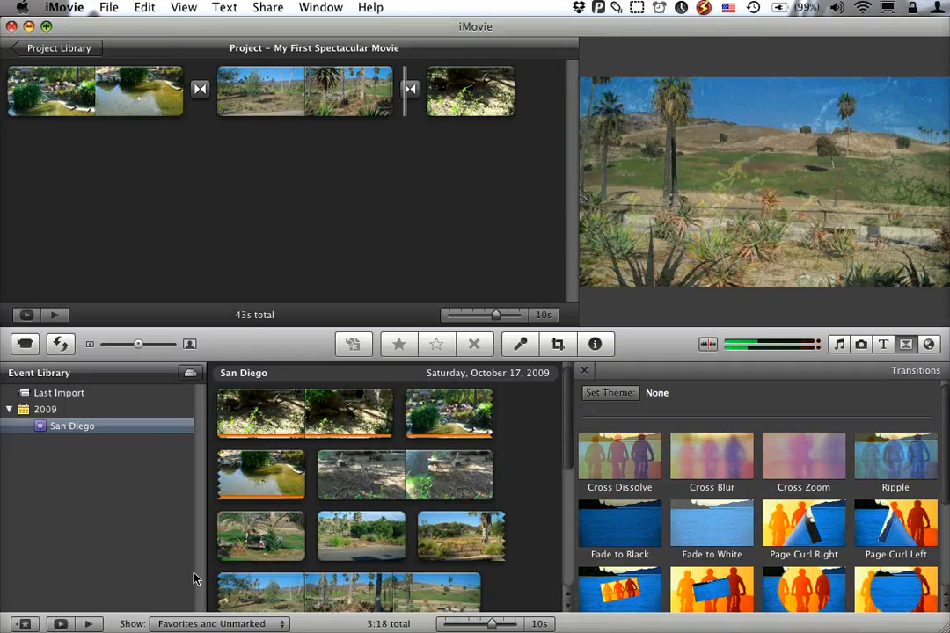
pyautogui.moveTo(320, 235)
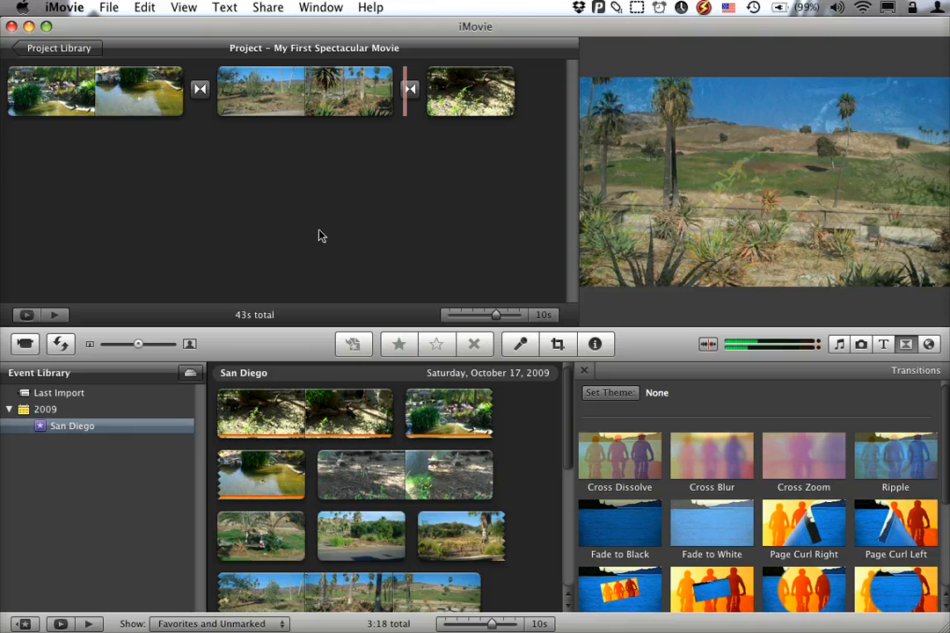
pyautogui.moveTo(661, 256)
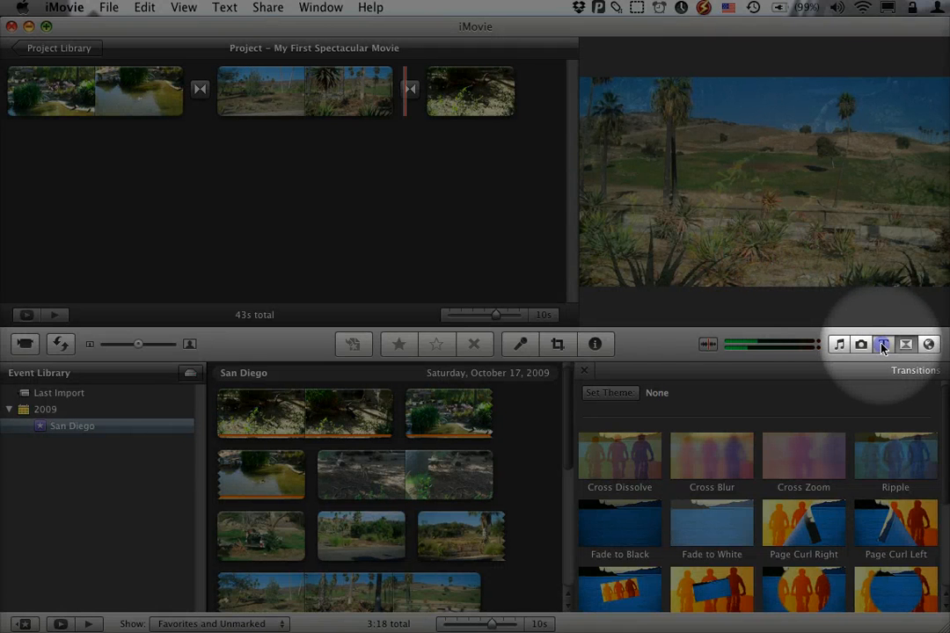
# Switch the browser to title styles and scroll down to Far Far Away
pyautogui.click(883, 343)
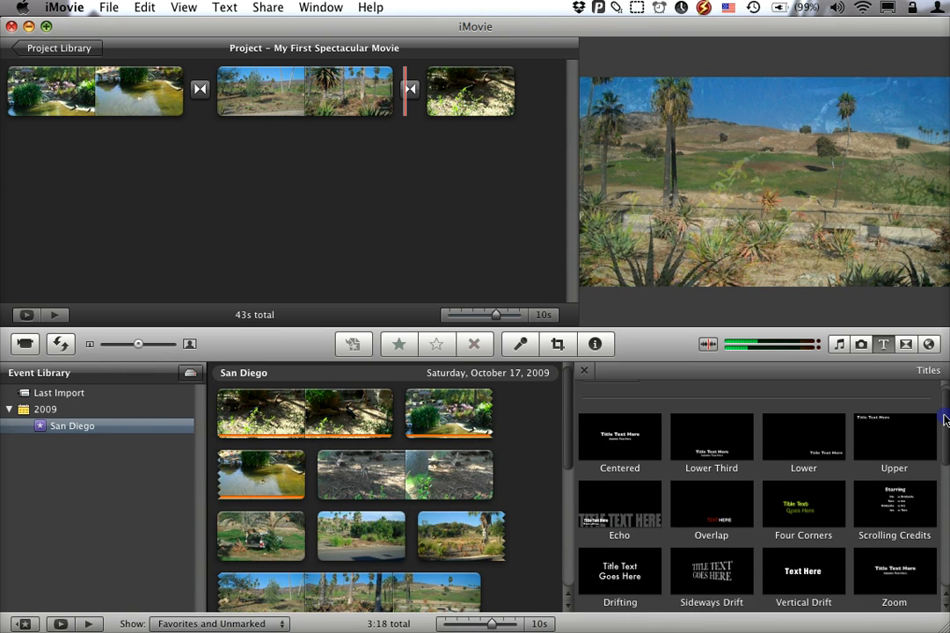
pyautogui.scroll(-3)
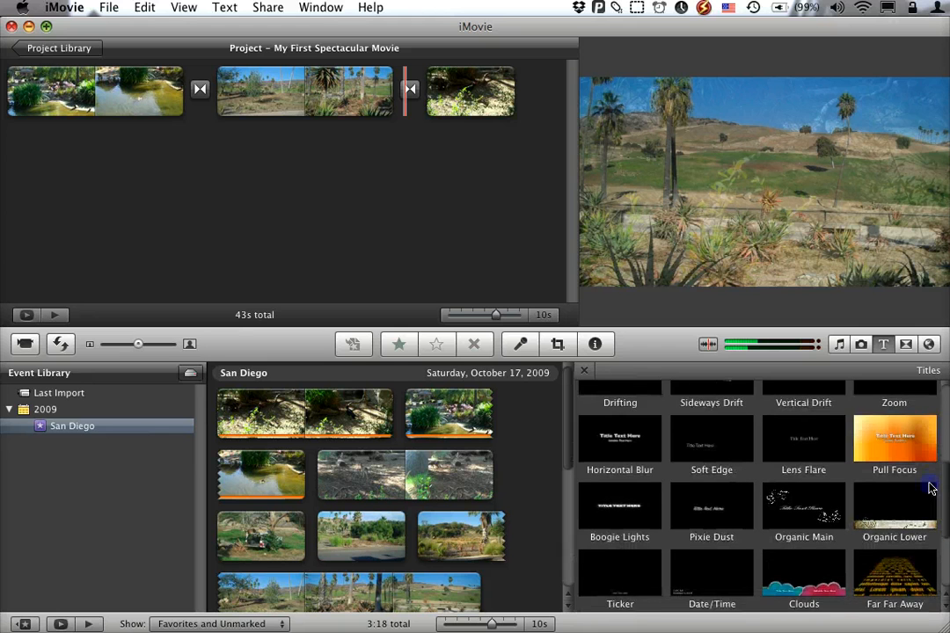
pyautogui.scroll(-3)
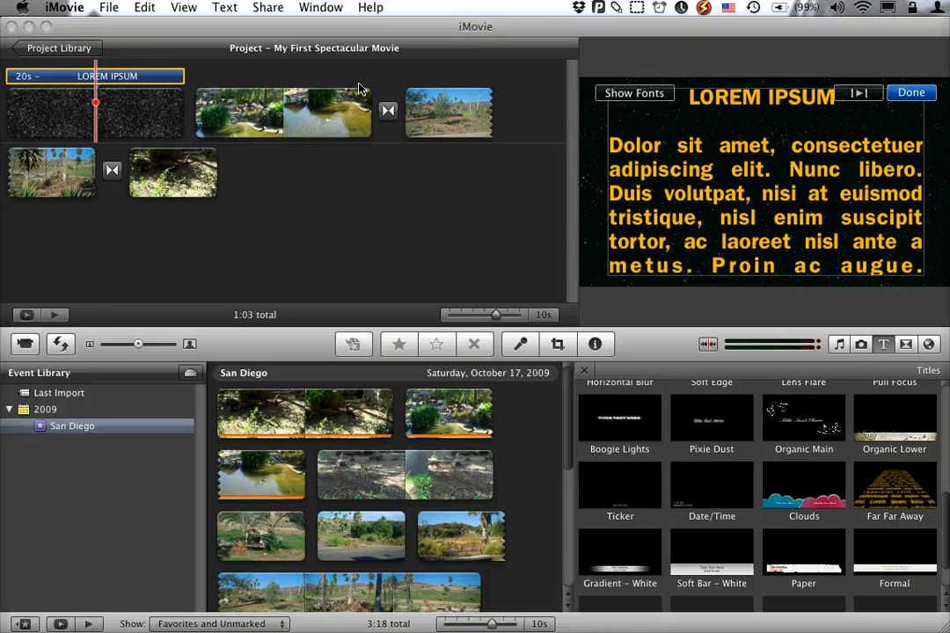
pyautogui.moveTo(167, 91)
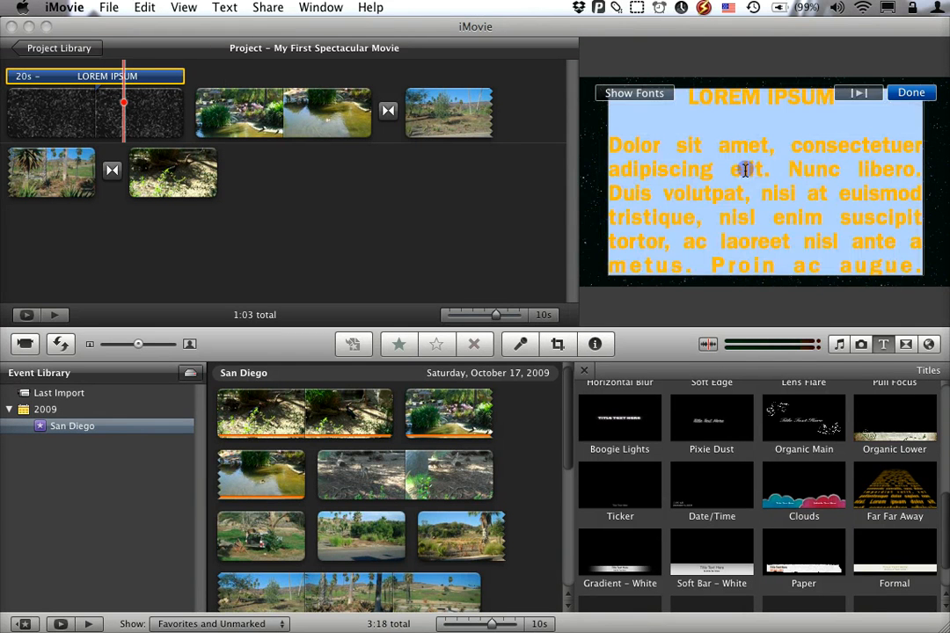
pyautogui.moveTo(742, 132)
pyautogui.write('Long')
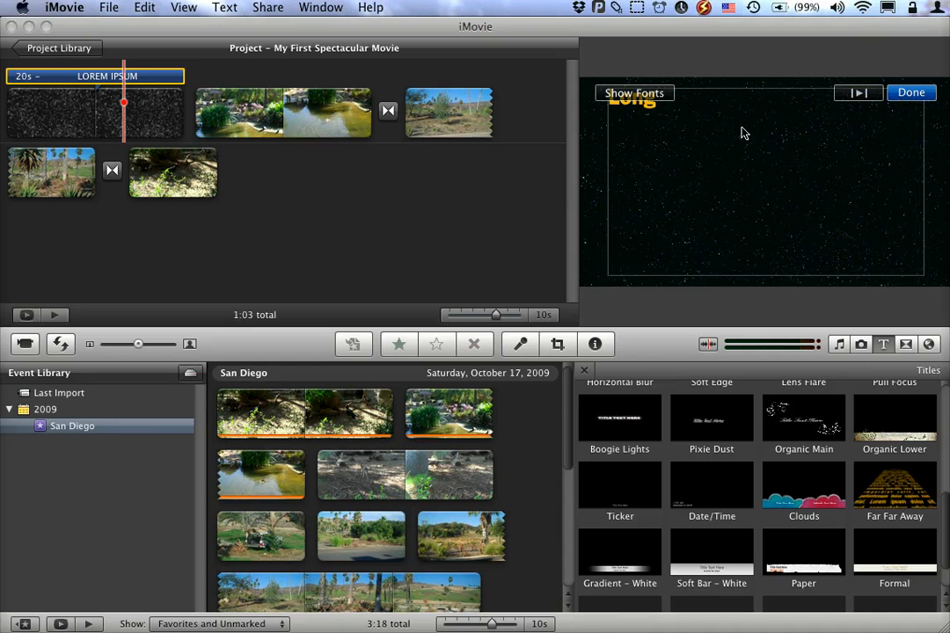
# Write the crawl: 'Long, long ago, in a galaxy far, far away... filmed some wild animals at the zoo.' and finish editing
pyautogui.write(', long ago,')
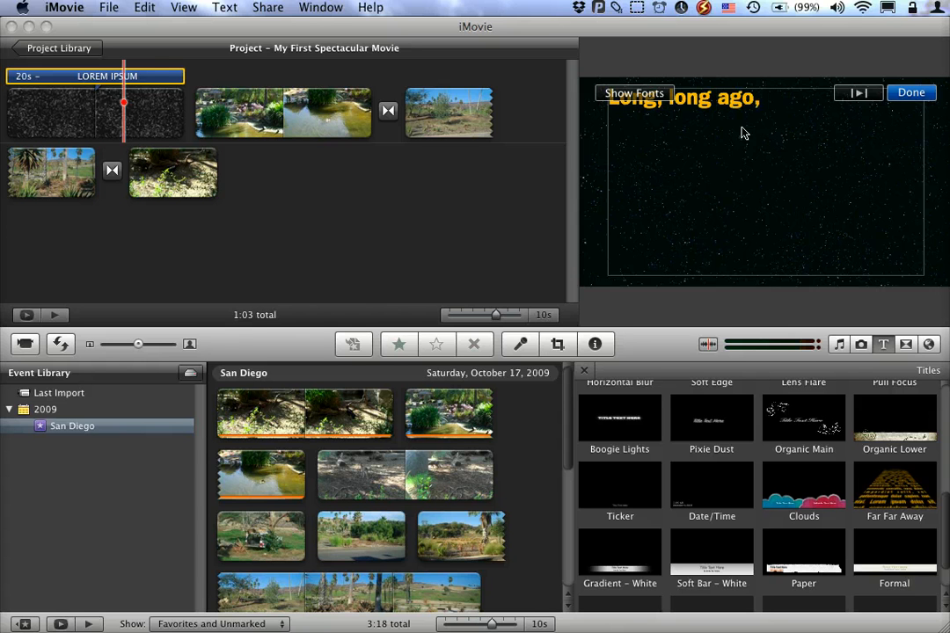
pyautogui.write('in a')
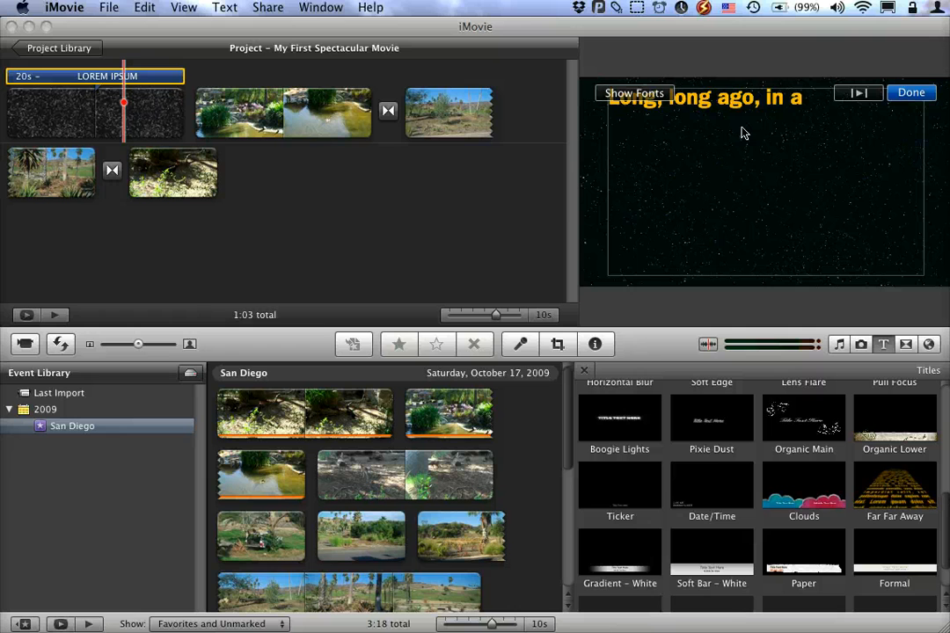
pyautogui.write('galaxy far,')
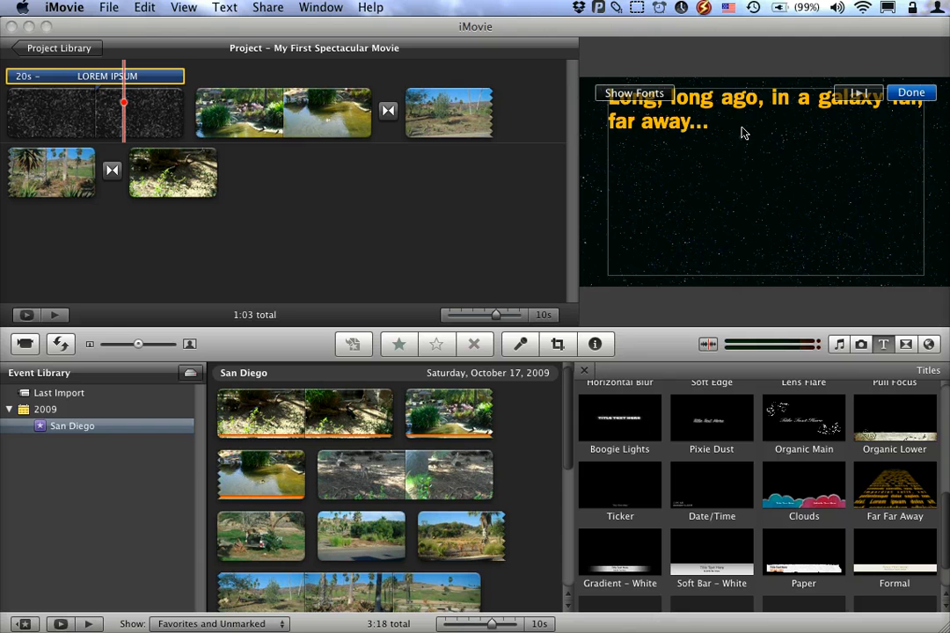
pyautogui.write('This guy went down to')
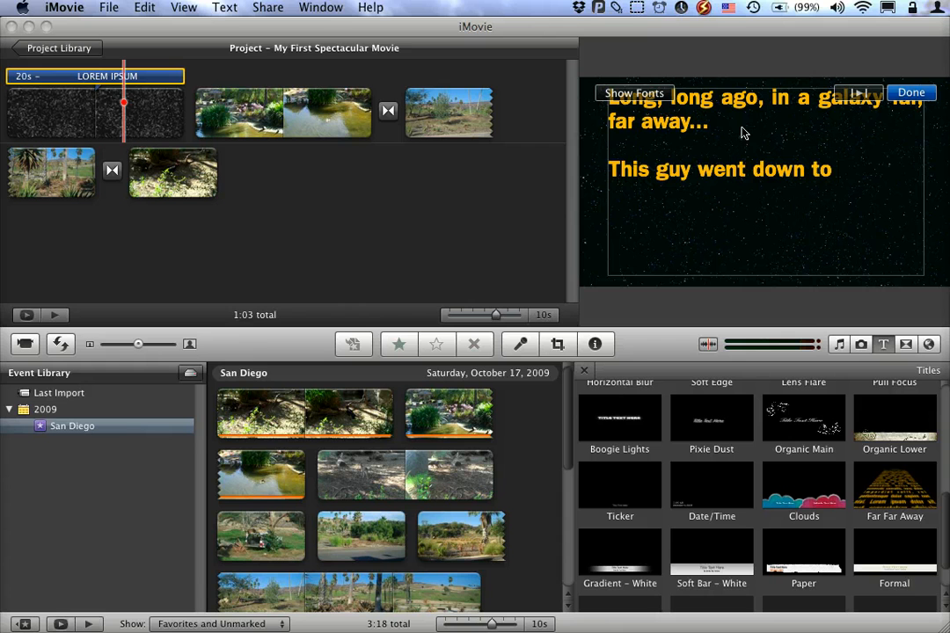
pyautogui.write('San Diego')
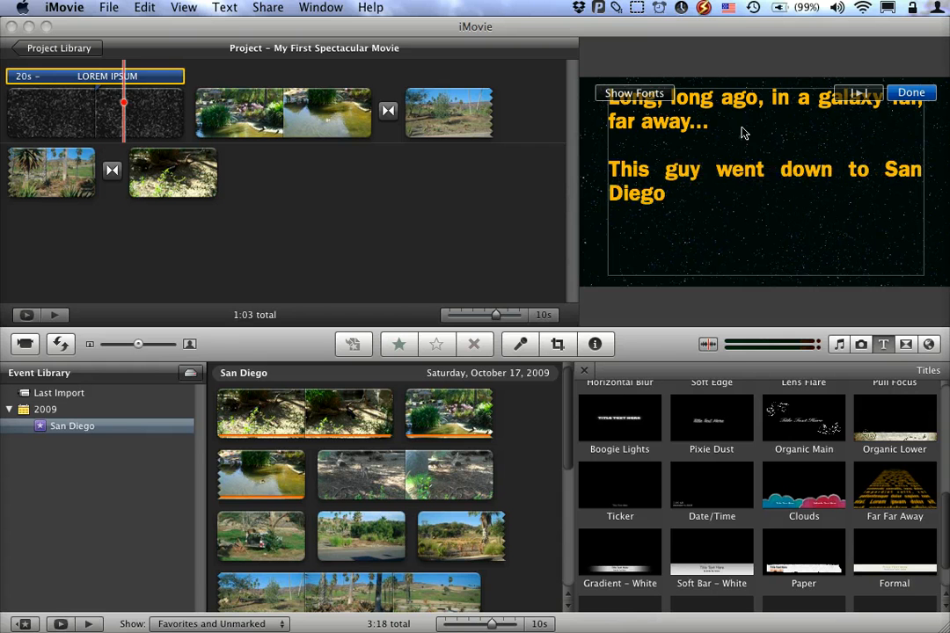
pyautogui.write('and filmed some wild animals at t')
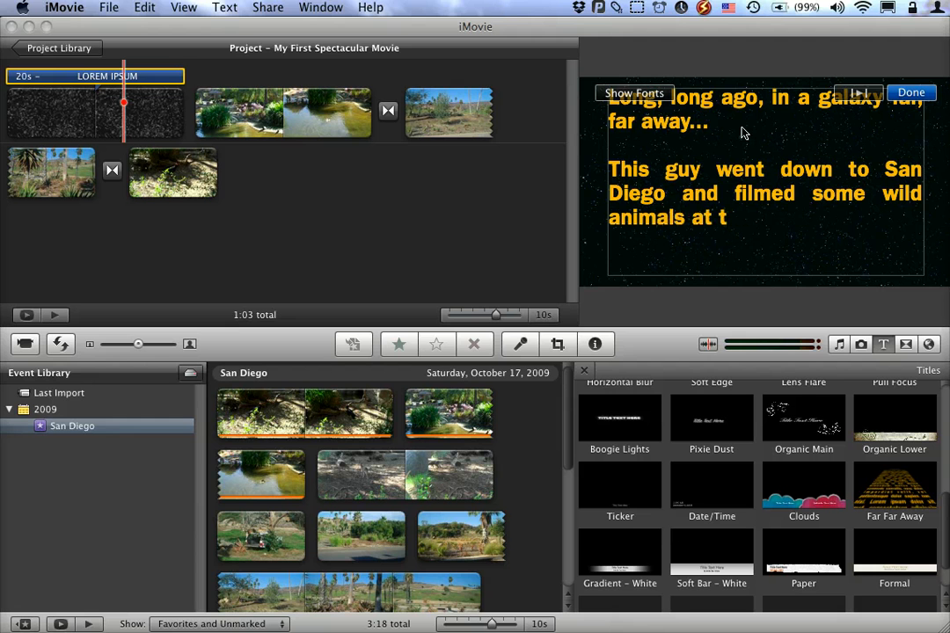
pyautogui.write('he zoo.')
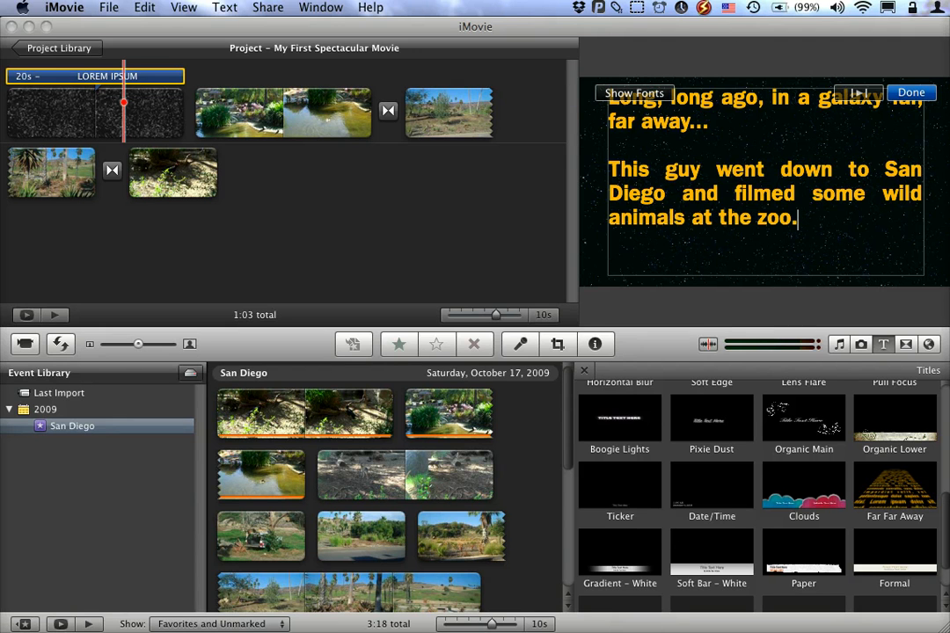
pyautogui.click(911, 92)
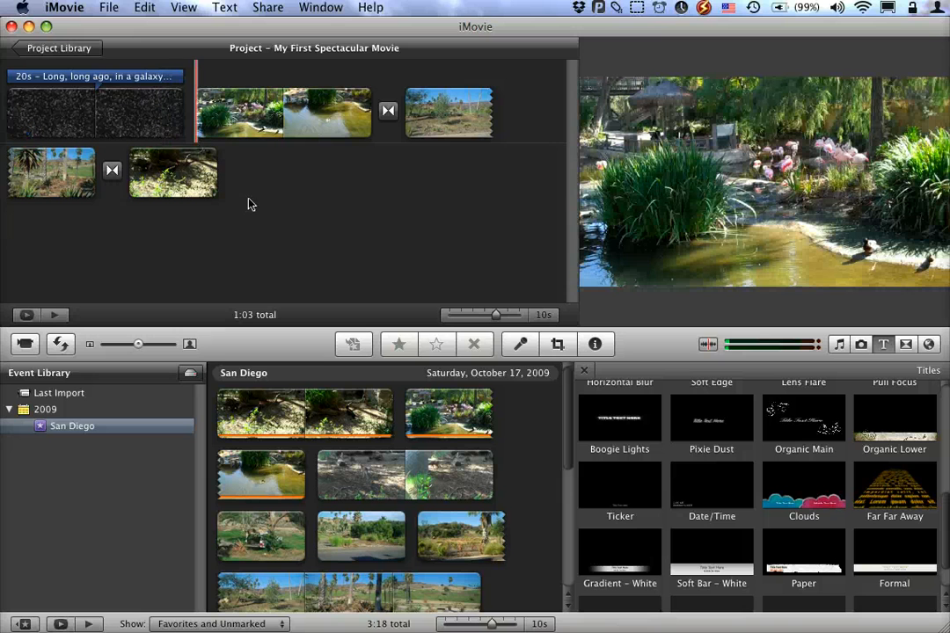
pyautogui.moveTo(703, 496)
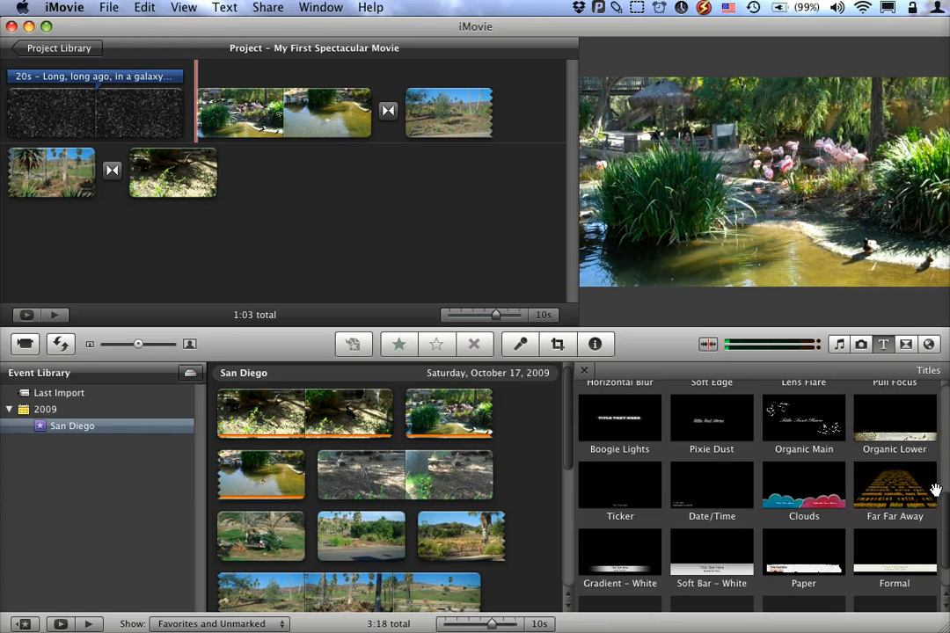
pyautogui.scroll(-3)
pyautogui.write('Watch the duck')
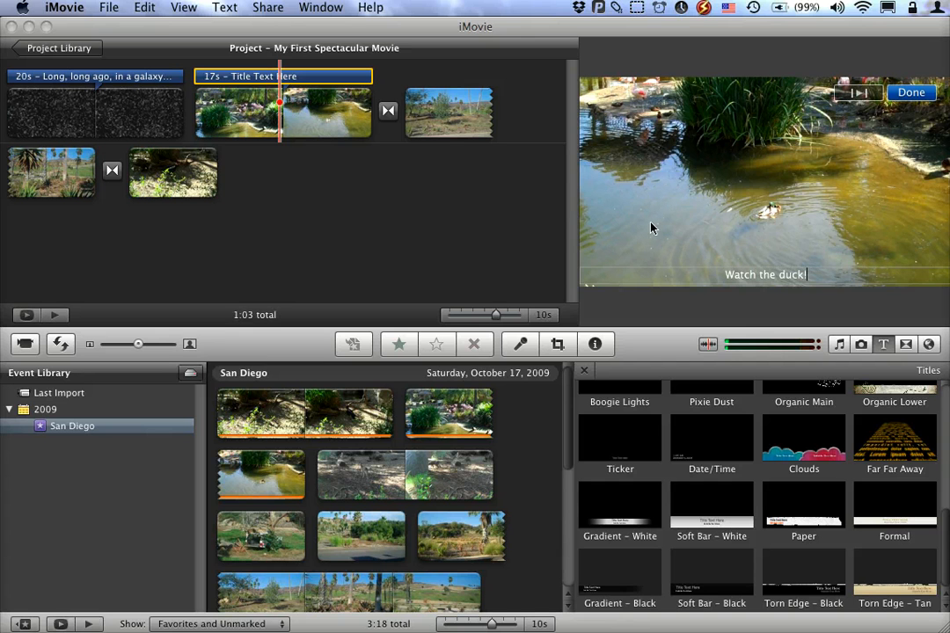
# Finish editing the 'Watch the duck!' Ticker caption on the second clip
pyautogui.click(911, 92)
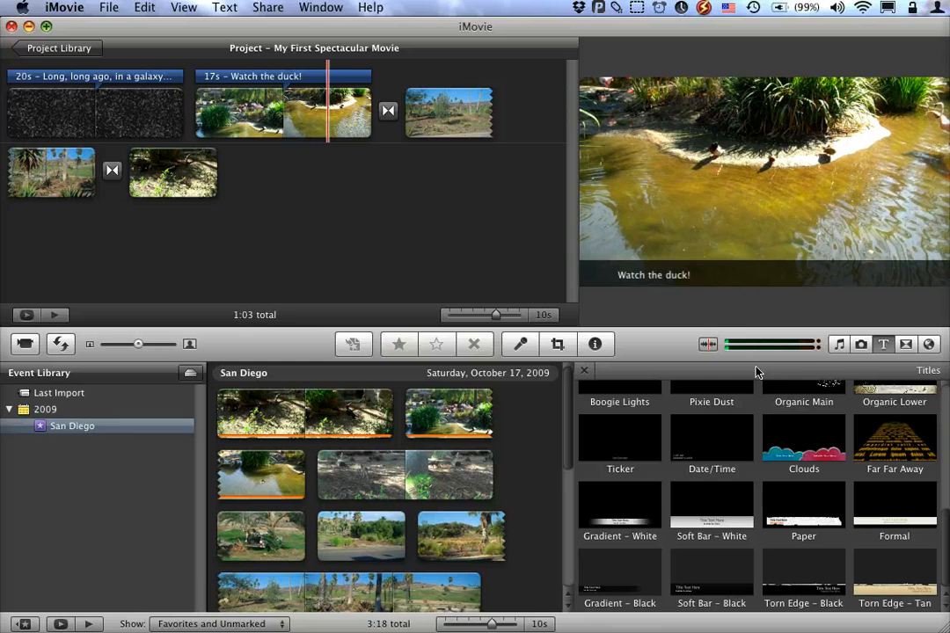
pyautogui.moveTo(875, 420)
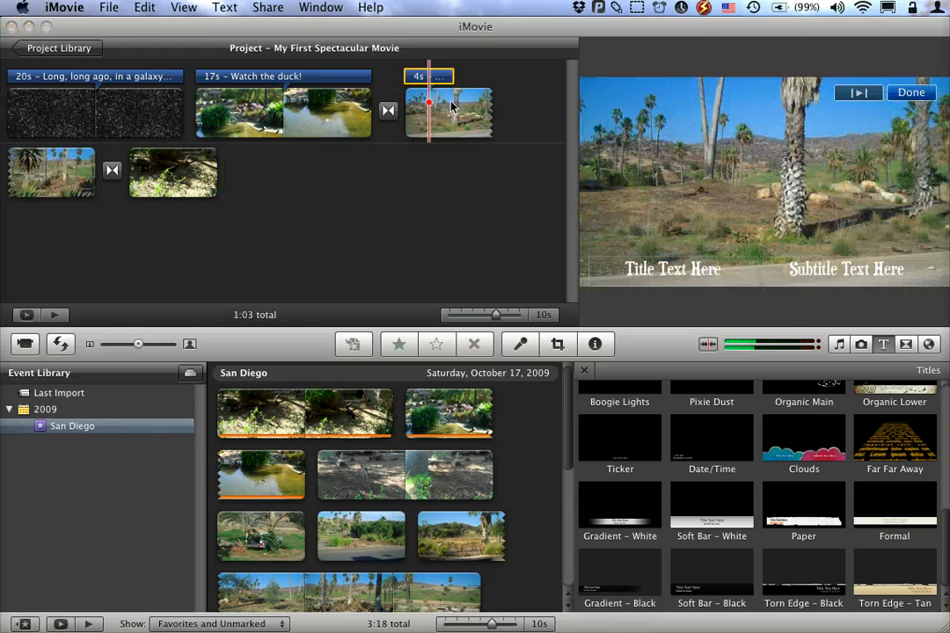
# Replace the Clouds title placeholder with 'Left Cloud' on the last clip and finish
pyautogui.click(672, 269)
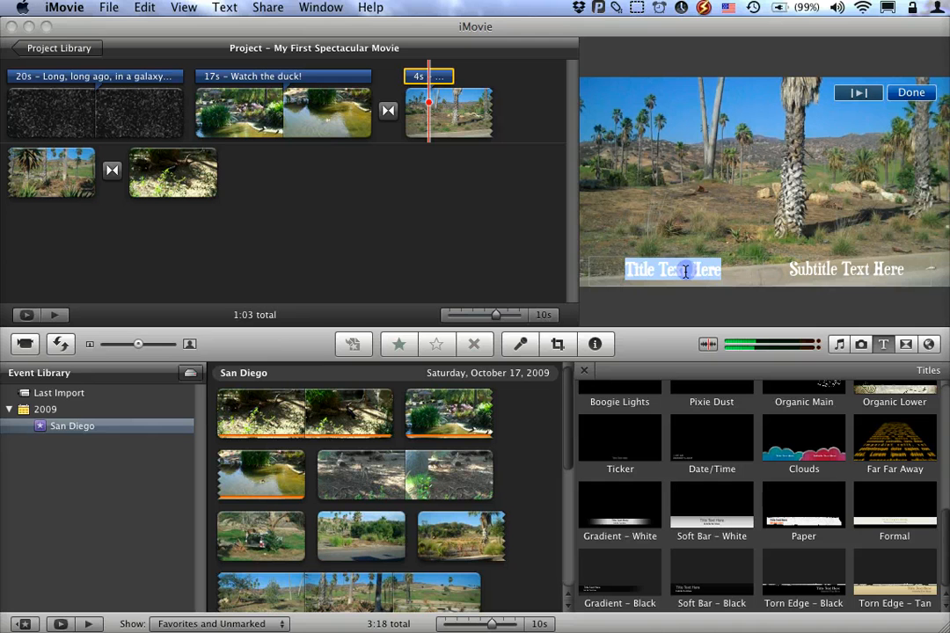
pyautogui.write('Left Cloud')
pyautogui.click(850, 269)
pyautogui.write('Right Cloud')
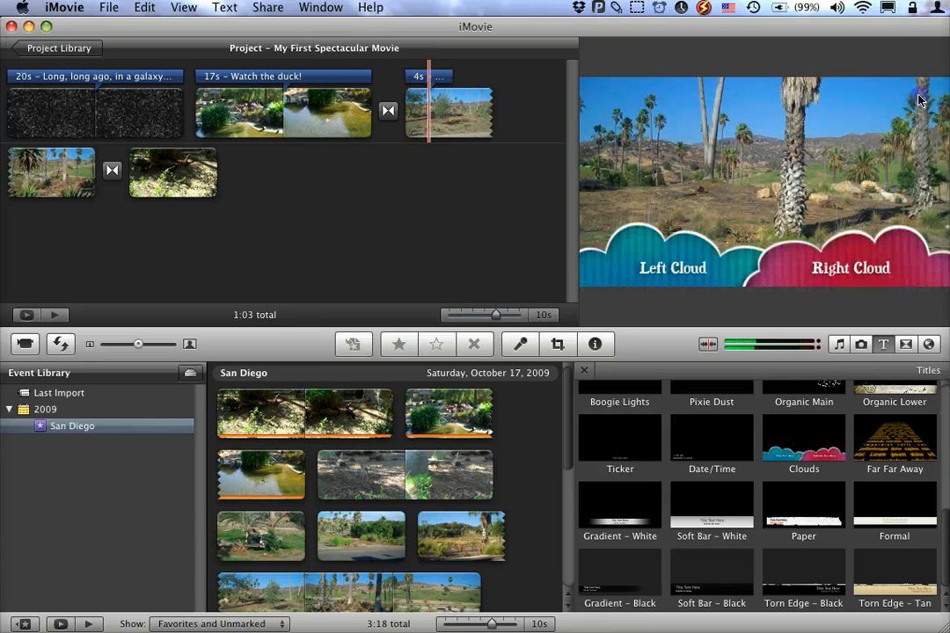
pyautogui.click(386, 111)
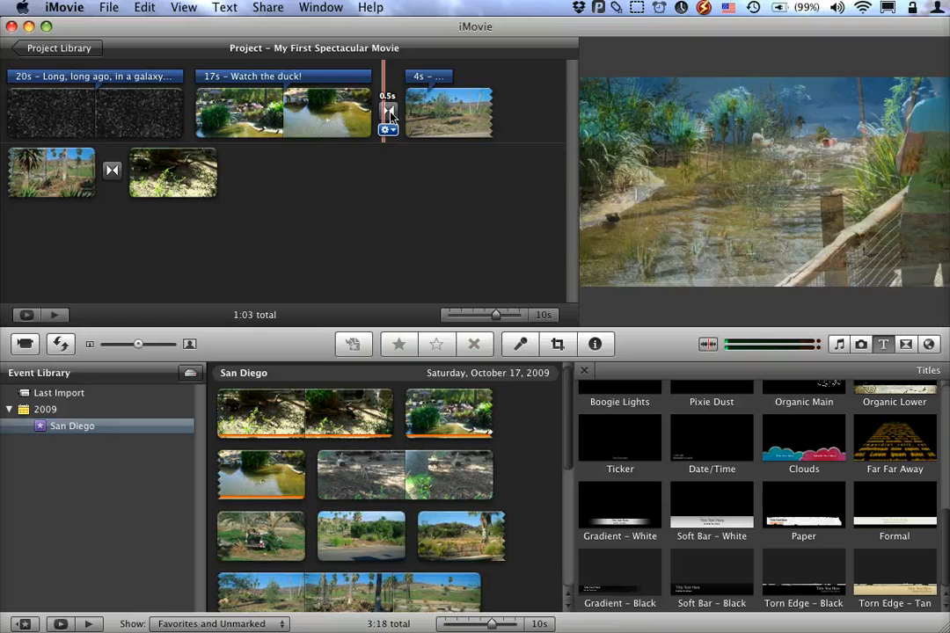